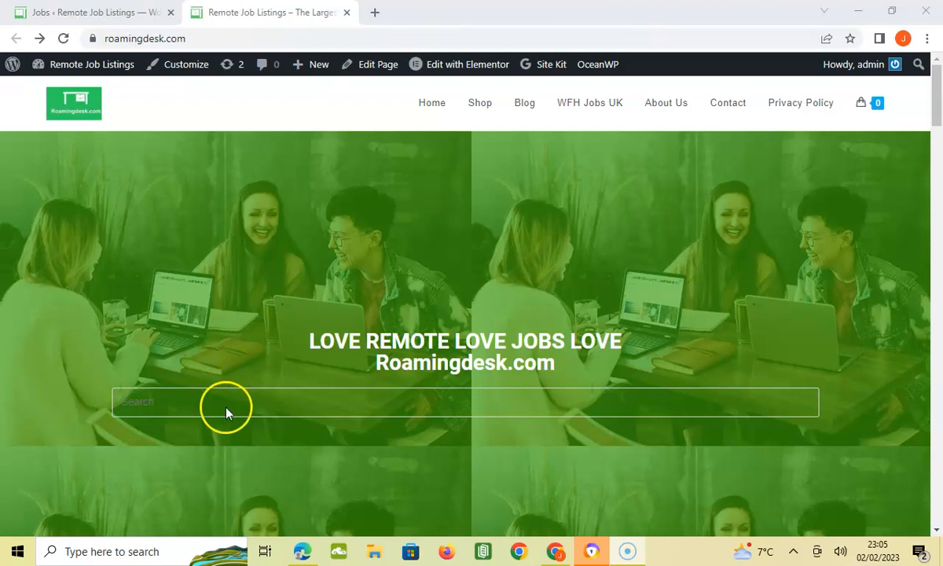
# - Search the site for "Business Analyst", returning 51 job results
pyautogui.click(228, 402)
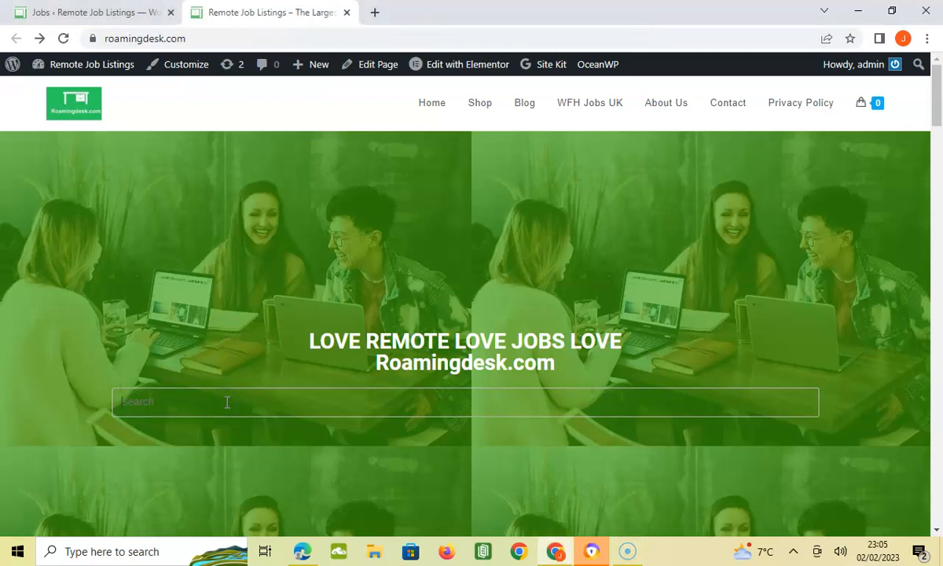
pyautogui.write('Business Analyst')
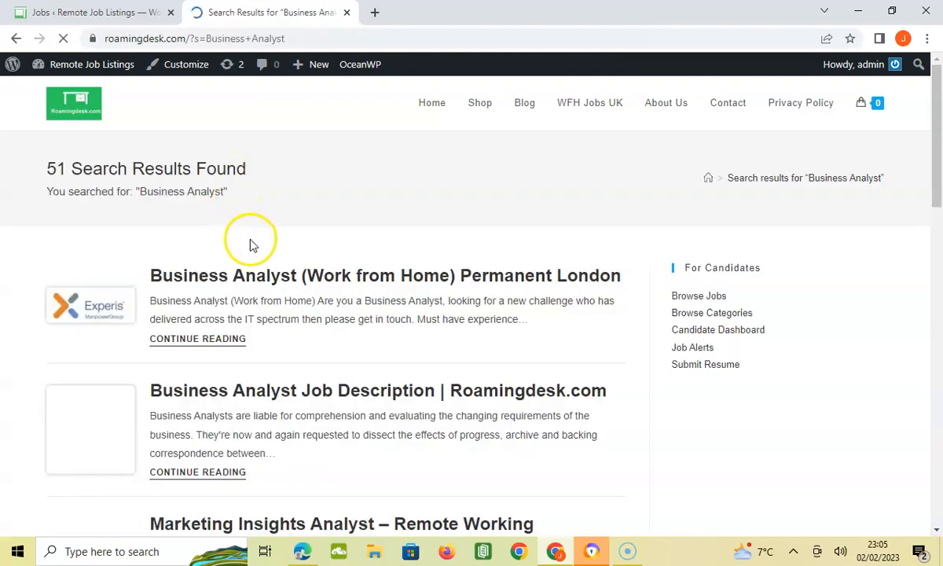
pyautogui.moveTo(343, 275)
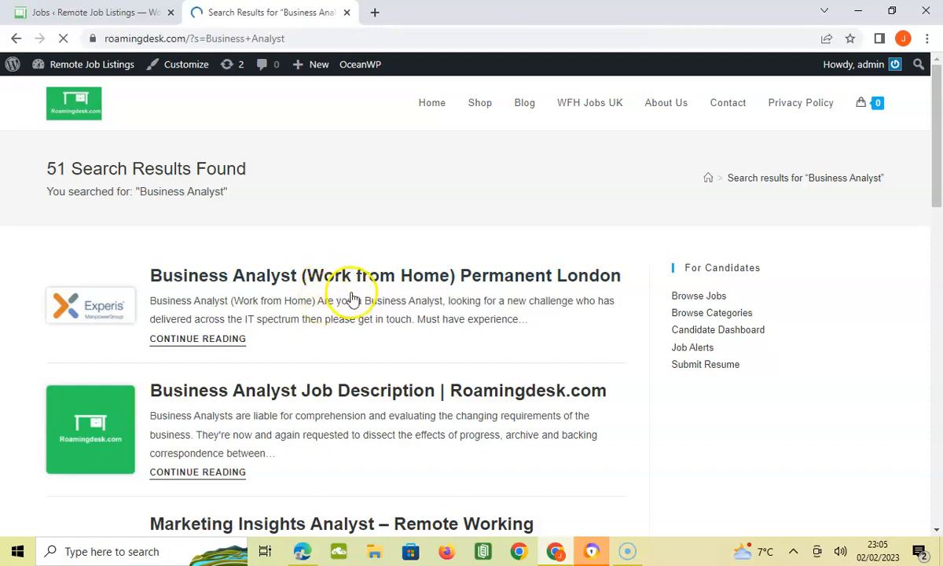
# - Open the "Business Analyst (Work from Home) Permanent London" listing from the results
pyautogui.click(376, 276)
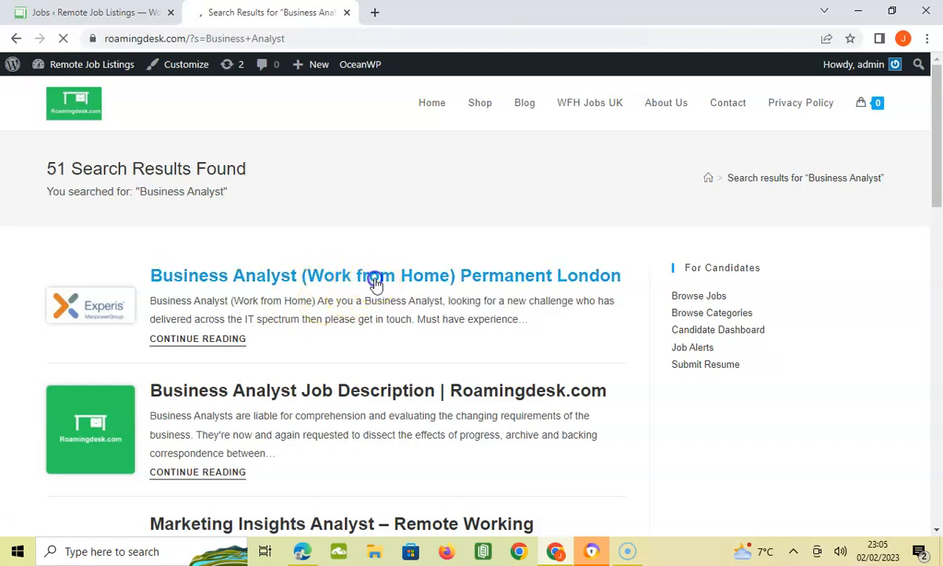
pyautogui.click(385, 275)
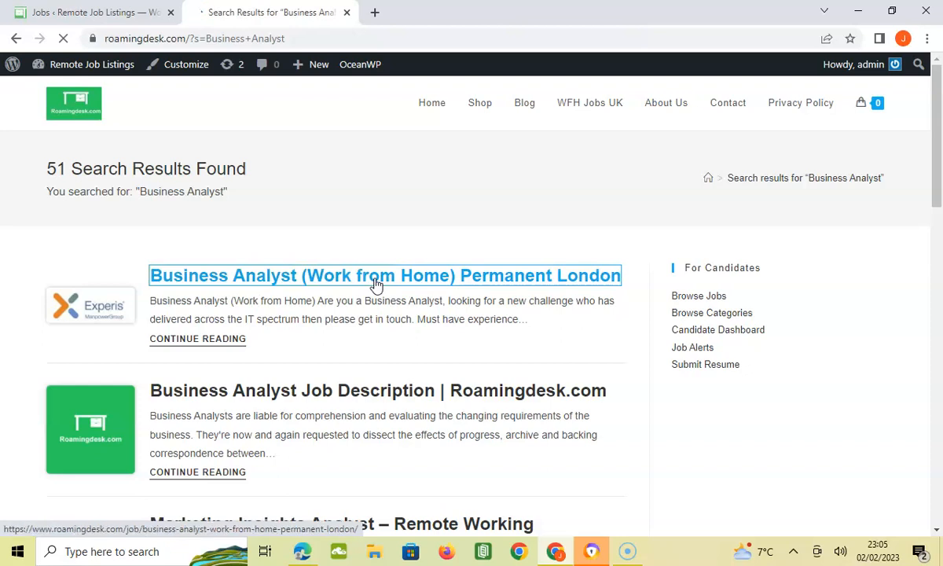
pyautogui.click(383, 275)
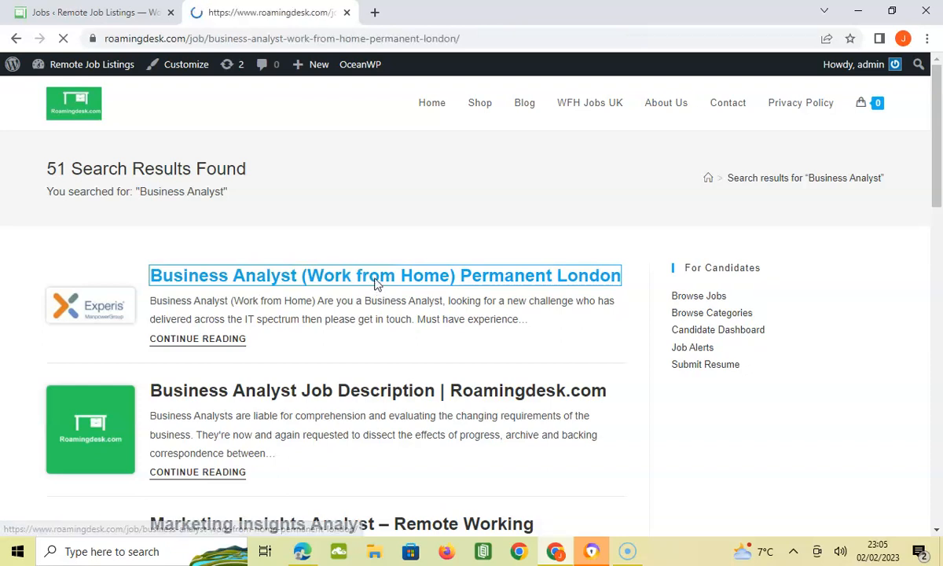
pyautogui.click(384, 275)
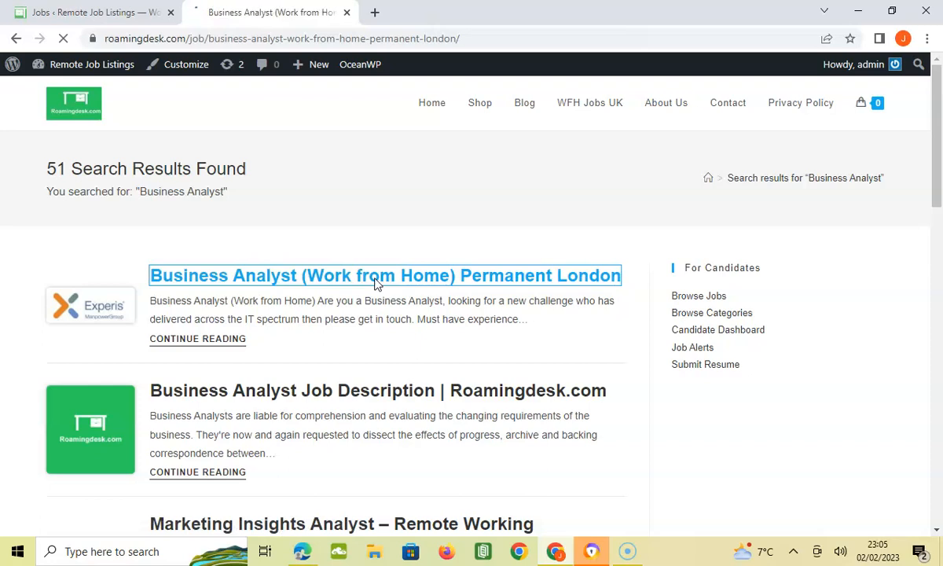
pyautogui.click(384, 275)
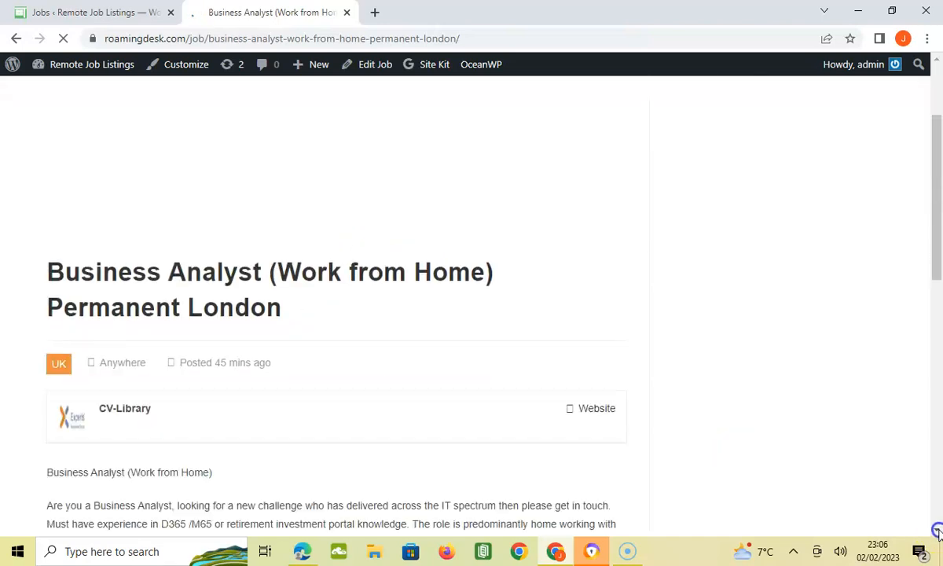
# - Scroll through the full job description down to the Apply for Job button
pyautogui.scroll(-3)
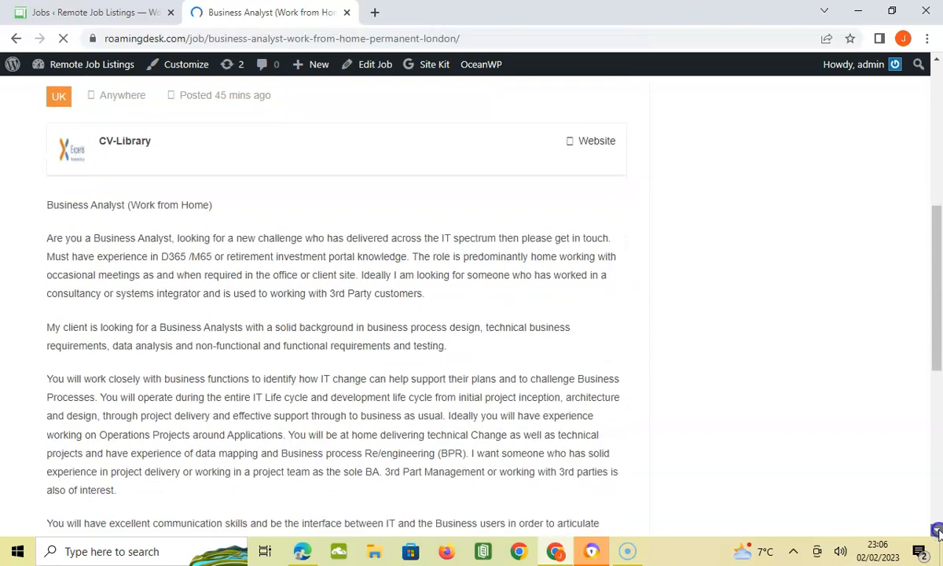
pyautogui.scroll(-3)
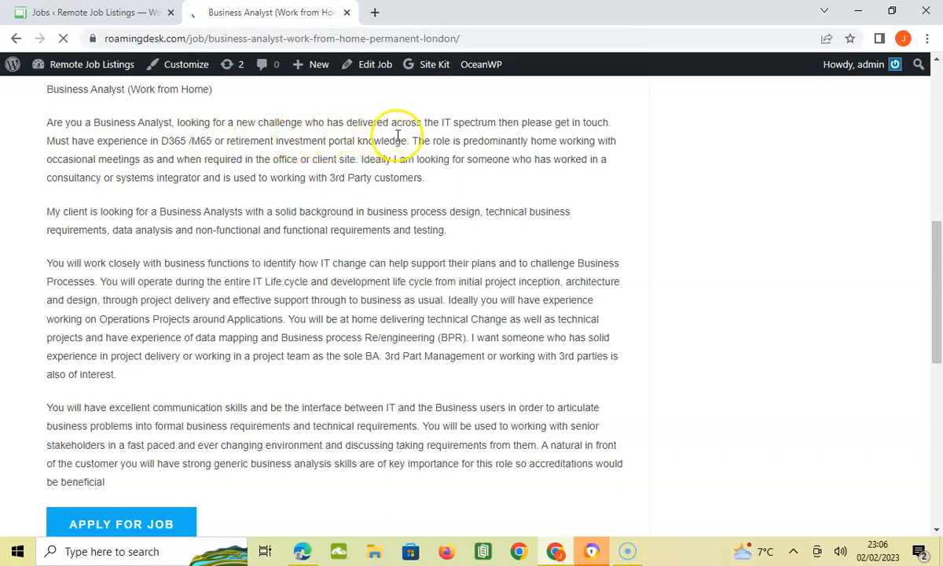
pyautogui.moveTo(625, 125)
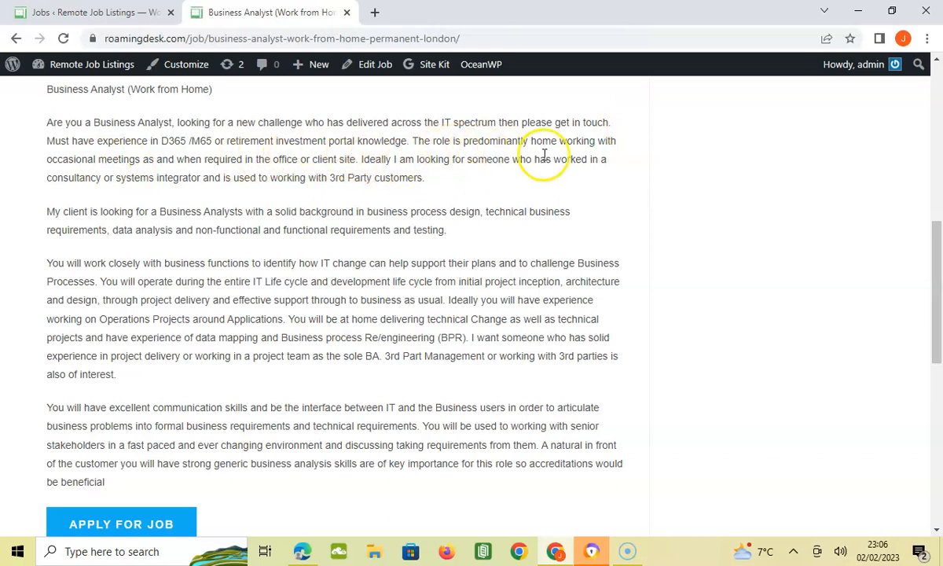
pyautogui.moveTo(136, 165)
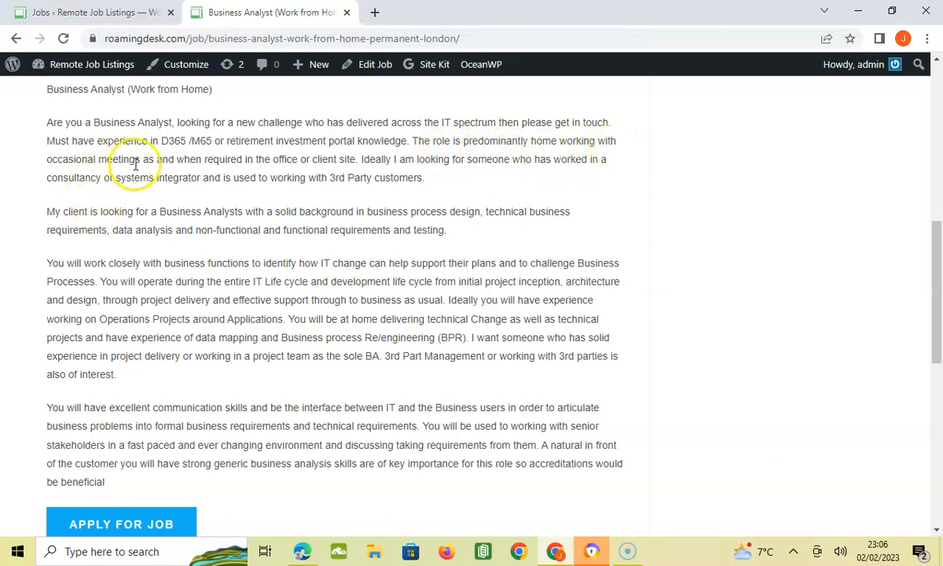
pyautogui.moveTo(179, 174)
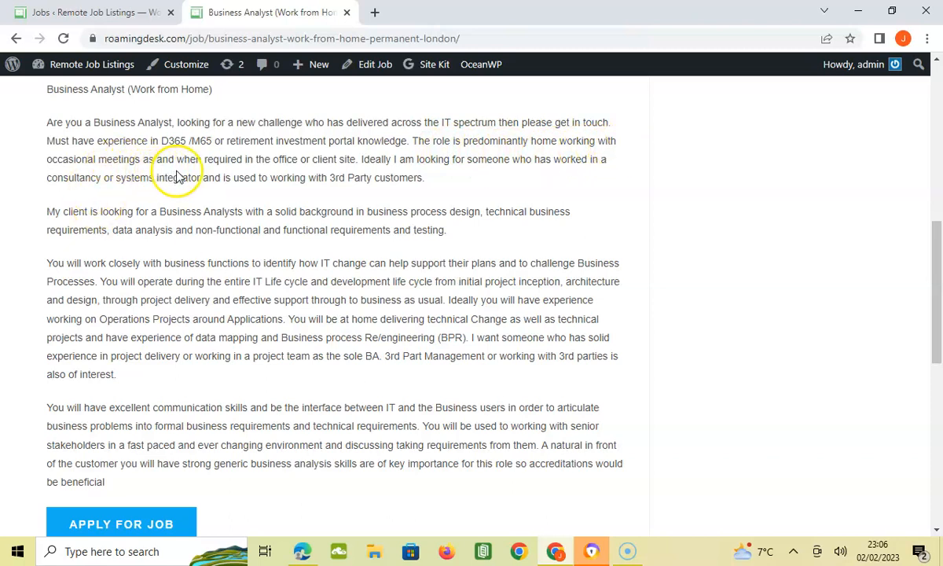
pyautogui.moveTo(306, 172)
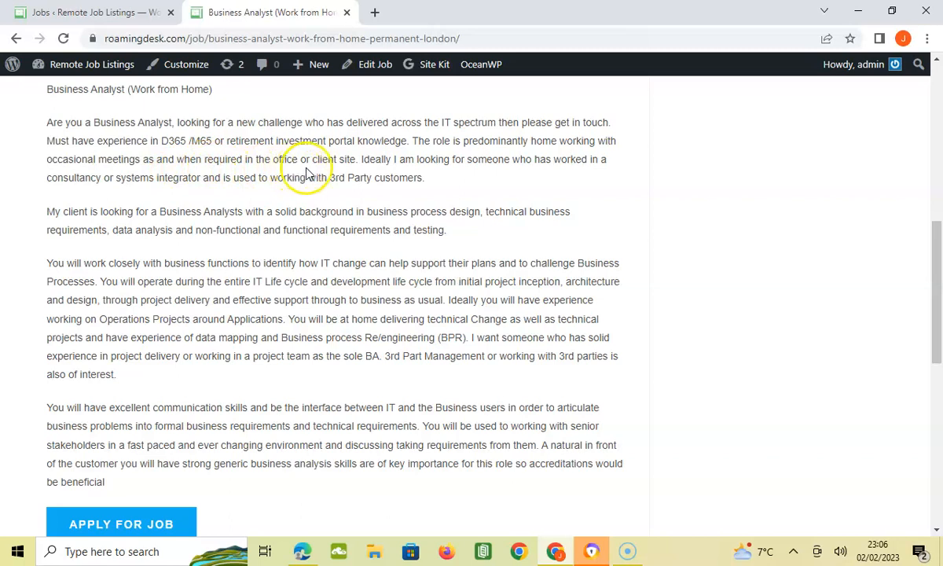
pyautogui.moveTo(443, 174)
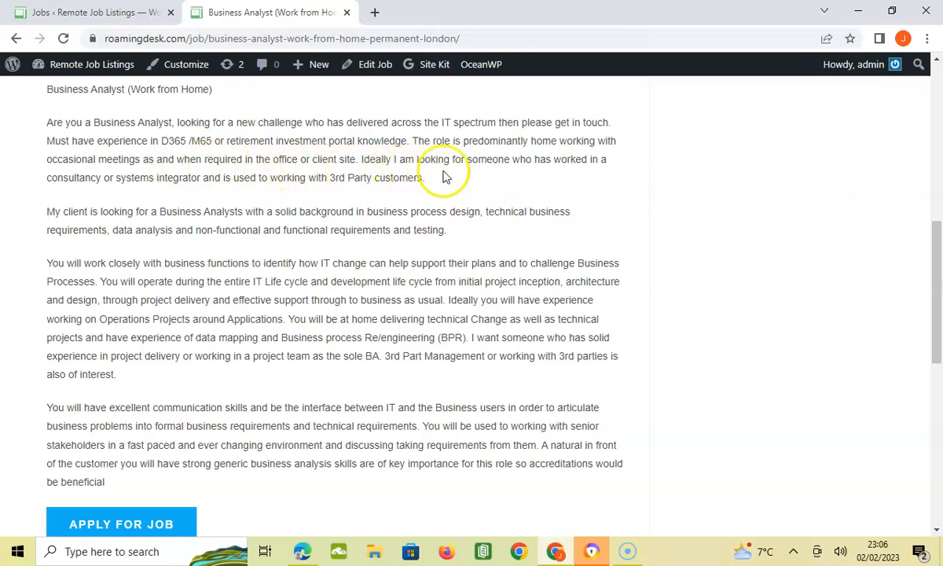
pyautogui.moveTo(611, 171)
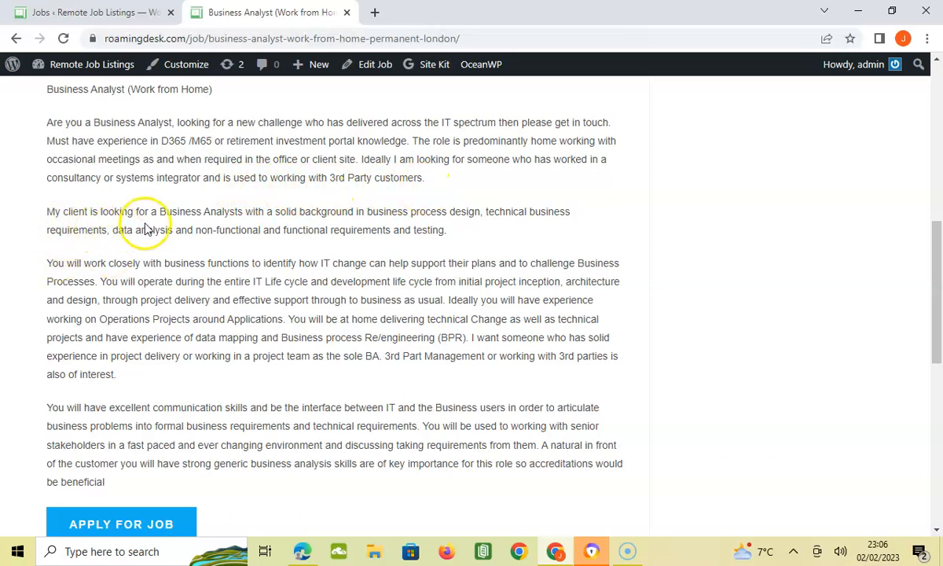
pyautogui.moveTo(370, 223)
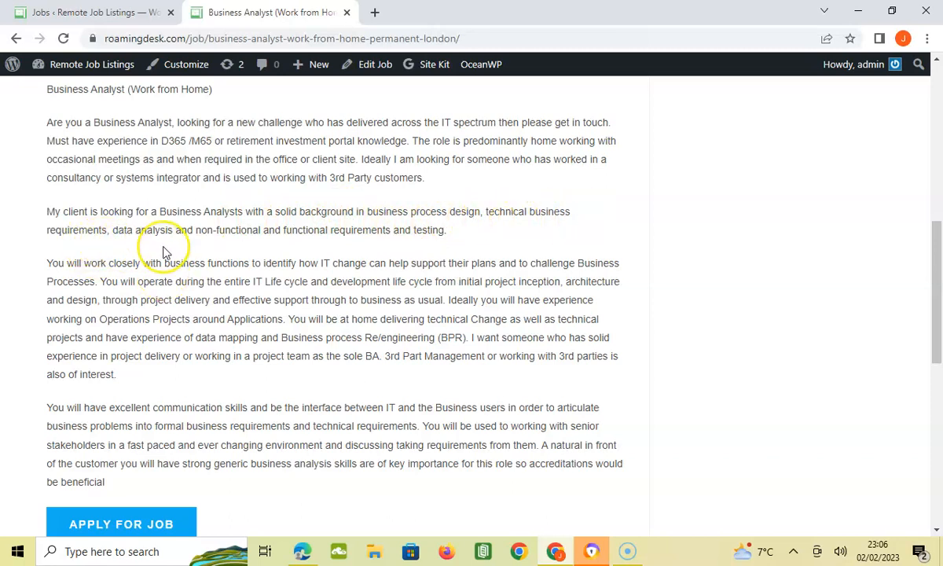
pyautogui.moveTo(223, 248)
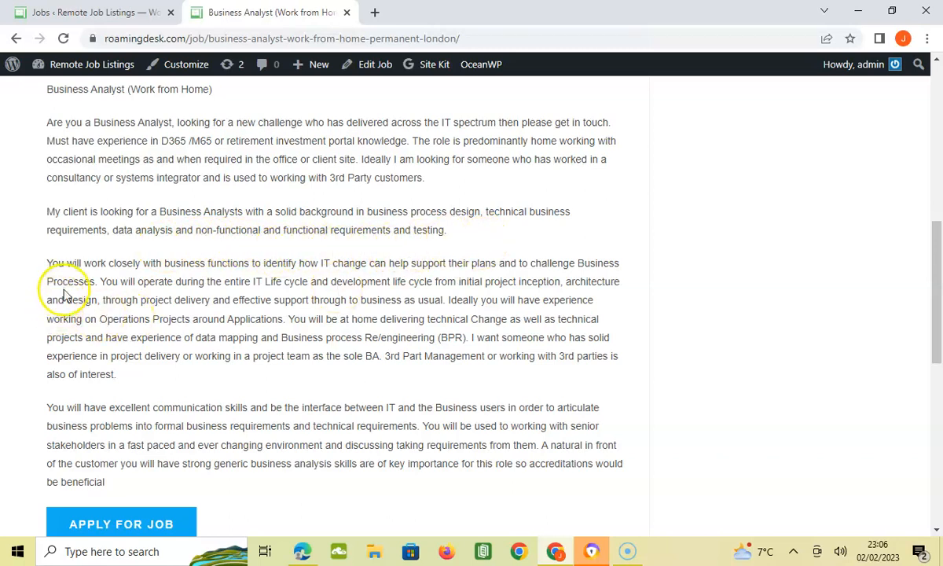
pyautogui.moveTo(253, 279)
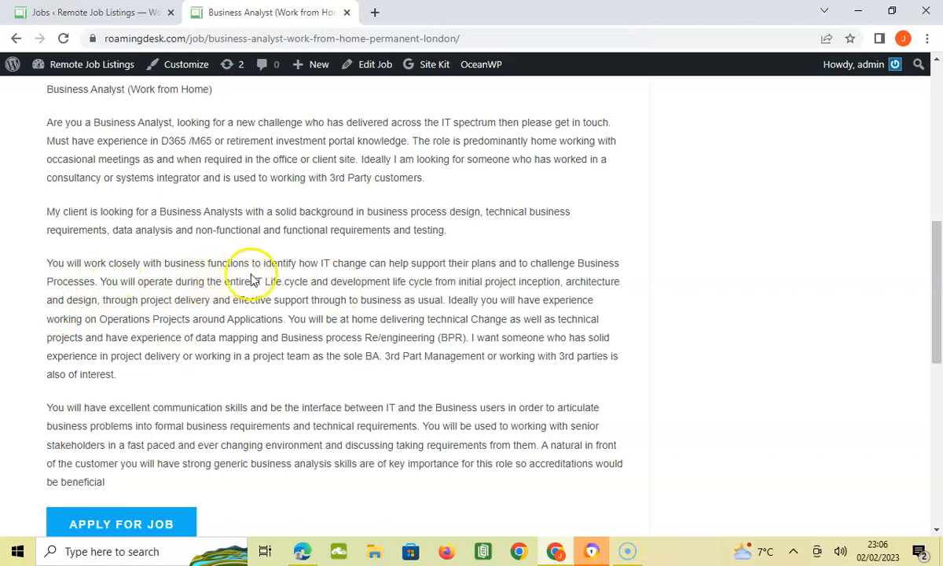
pyautogui.moveTo(361, 275)
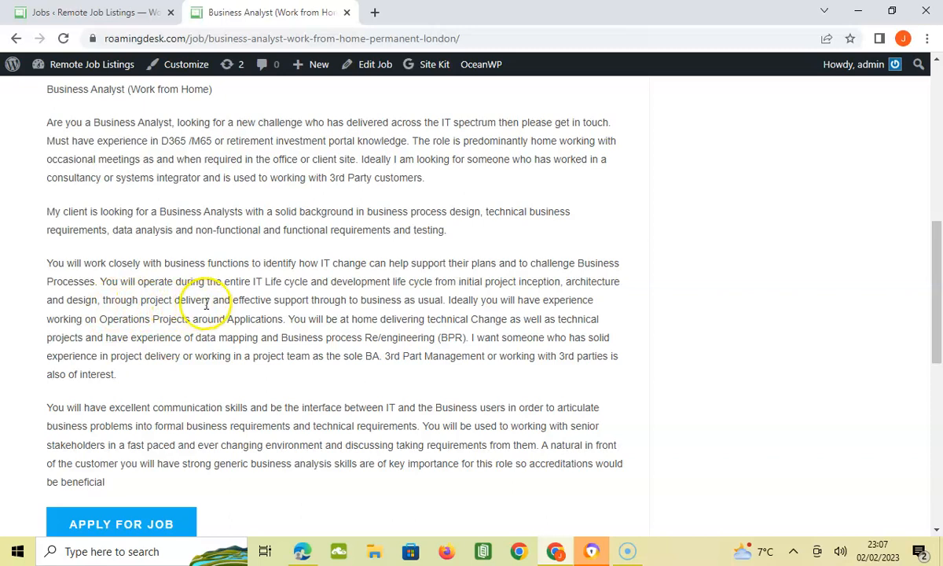
pyautogui.moveTo(305, 301)
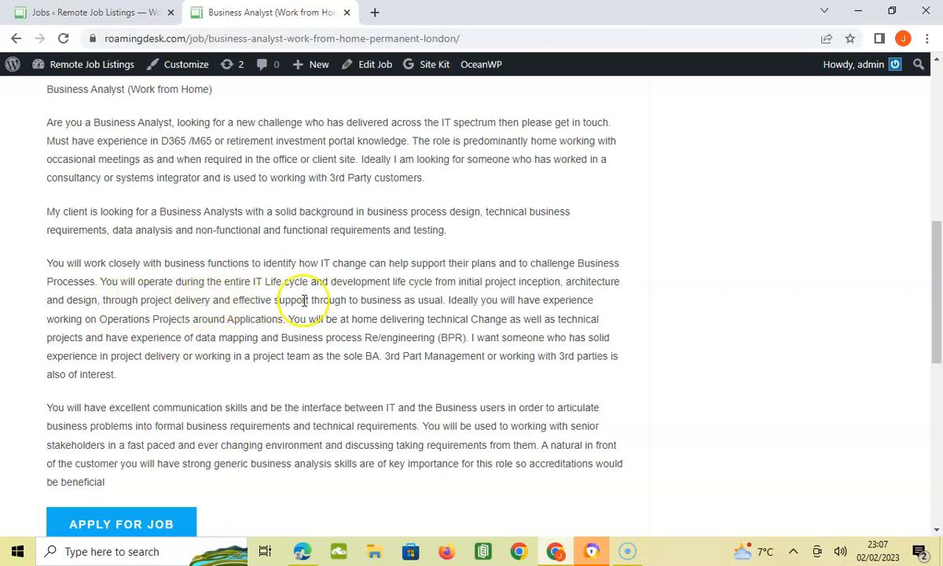
pyautogui.moveTo(431, 297)
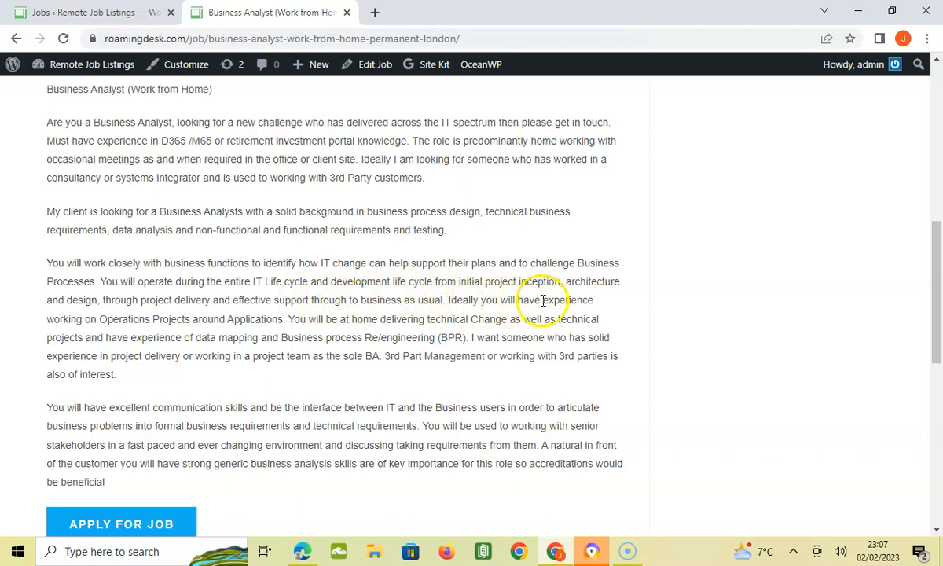
pyautogui.moveTo(324, 368)
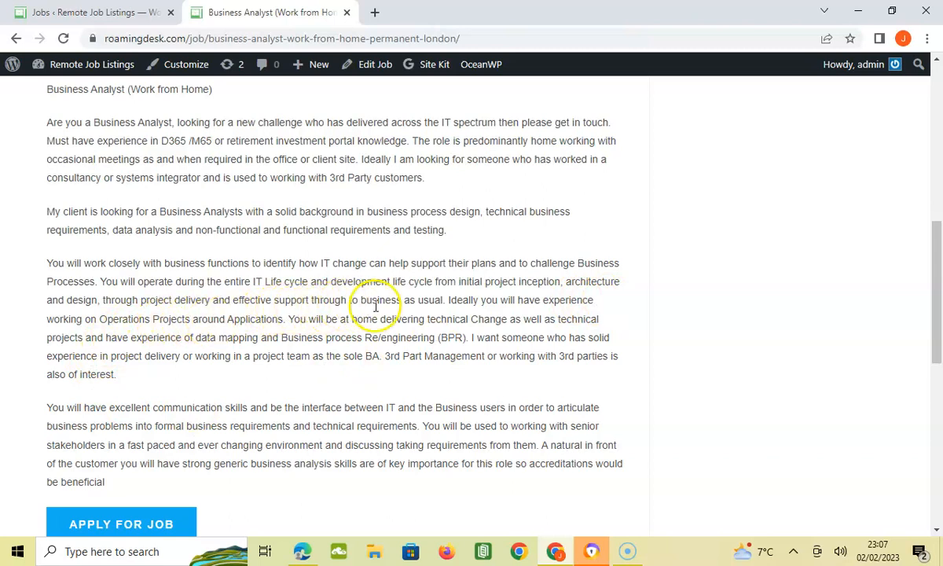
pyautogui.moveTo(502, 313)
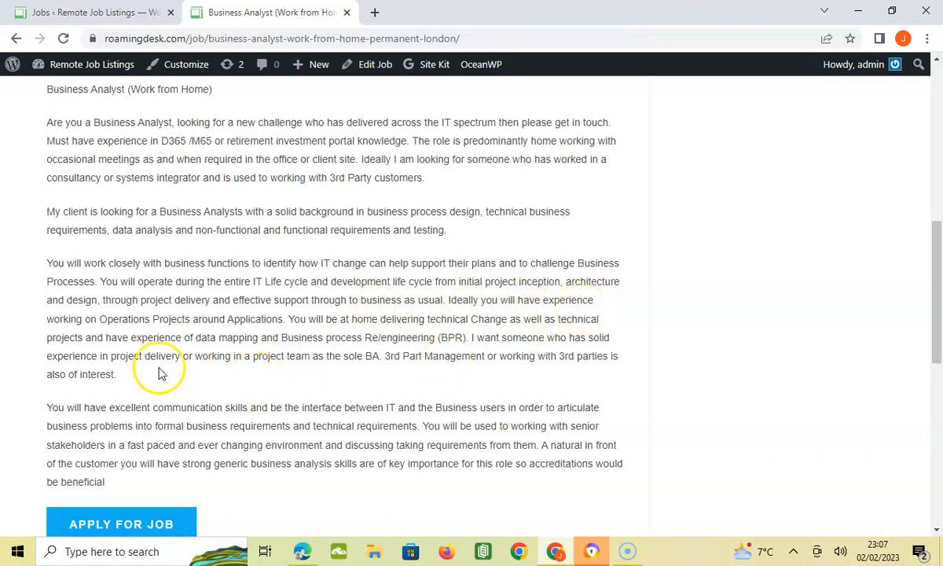
pyautogui.moveTo(117, 333)
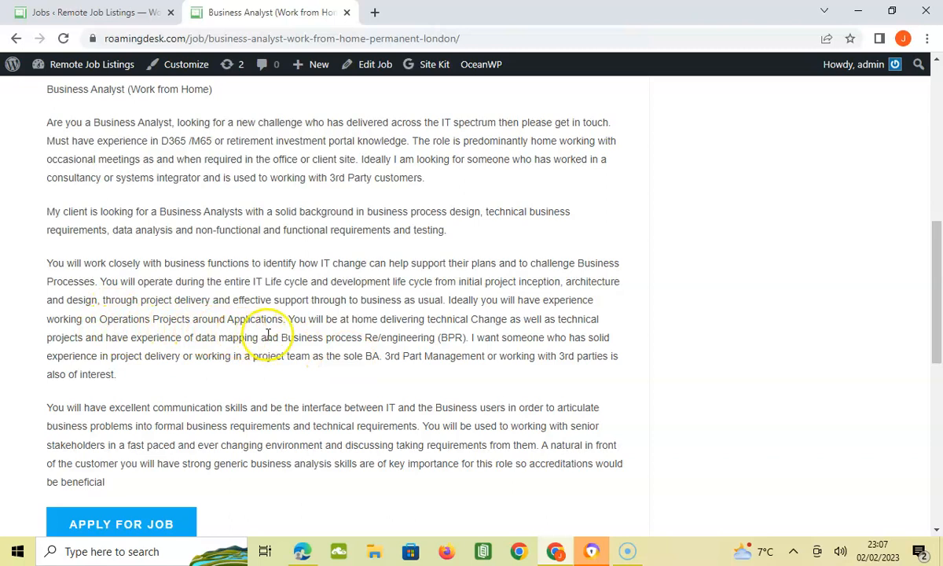
pyautogui.moveTo(368, 338)
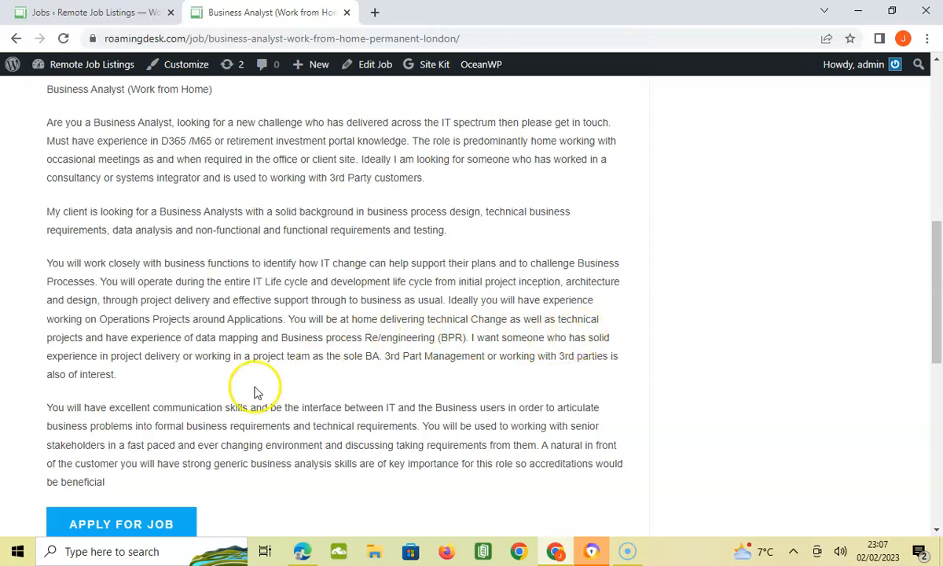
pyautogui.moveTo(171, 355)
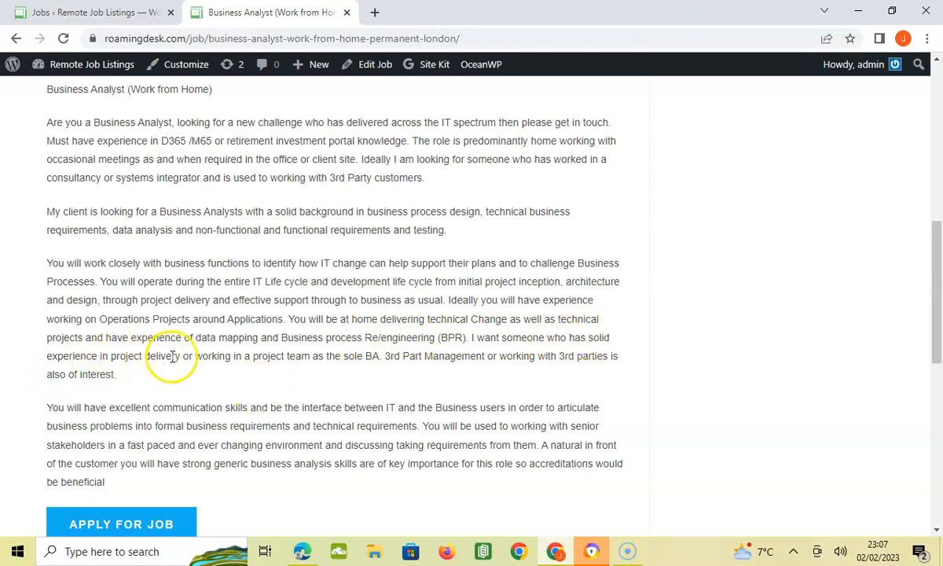
pyautogui.moveTo(389, 340)
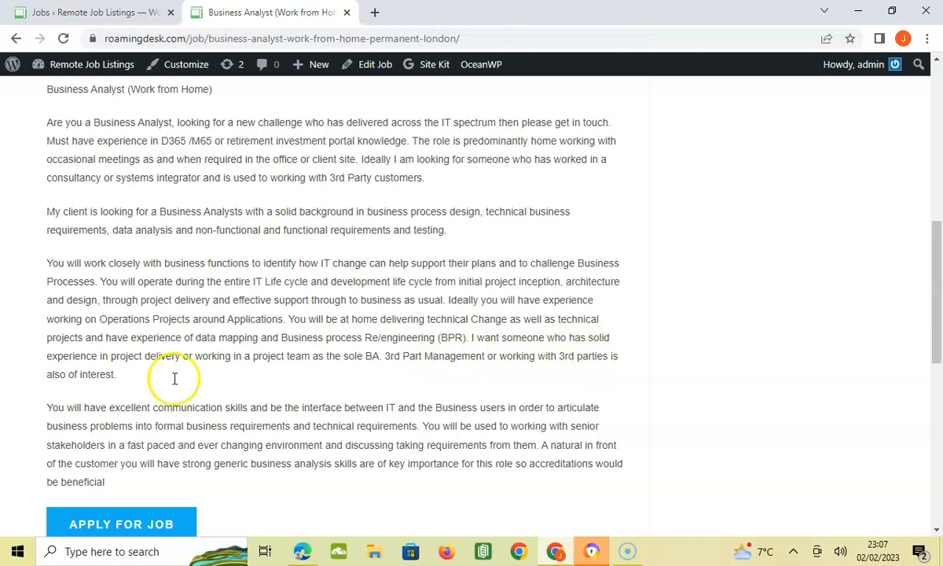
pyautogui.moveTo(238, 385)
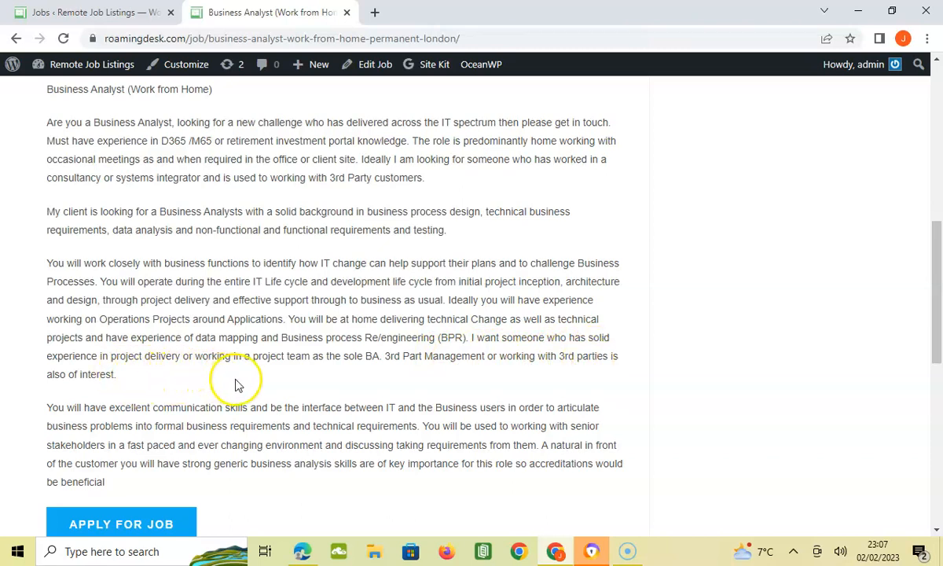
pyautogui.moveTo(370, 374)
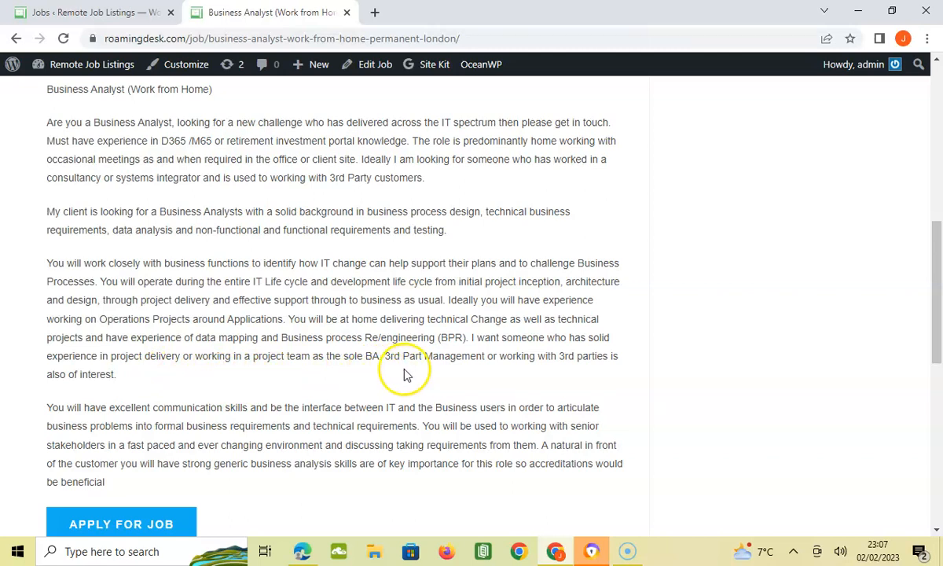
pyautogui.moveTo(500, 377)
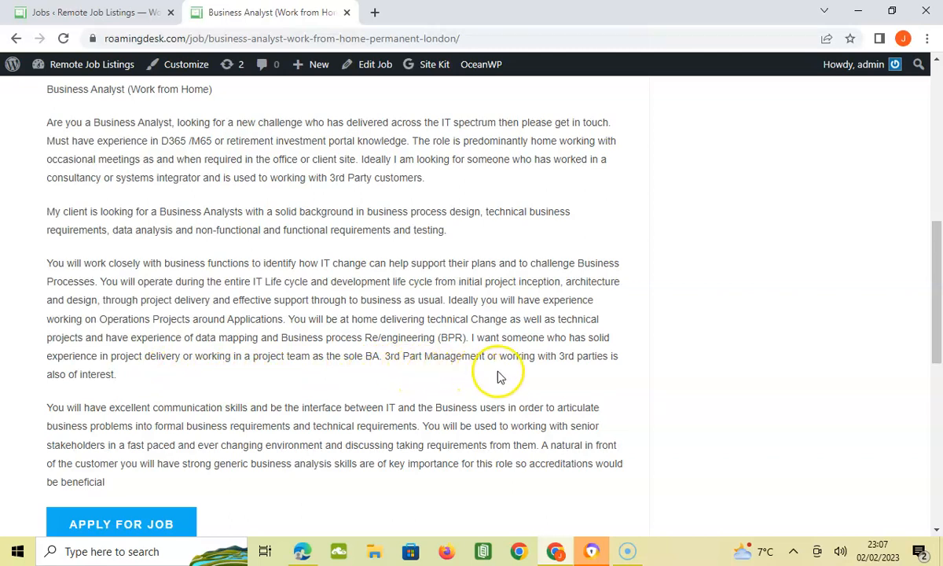
pyautogui.moveTo(605, 377)
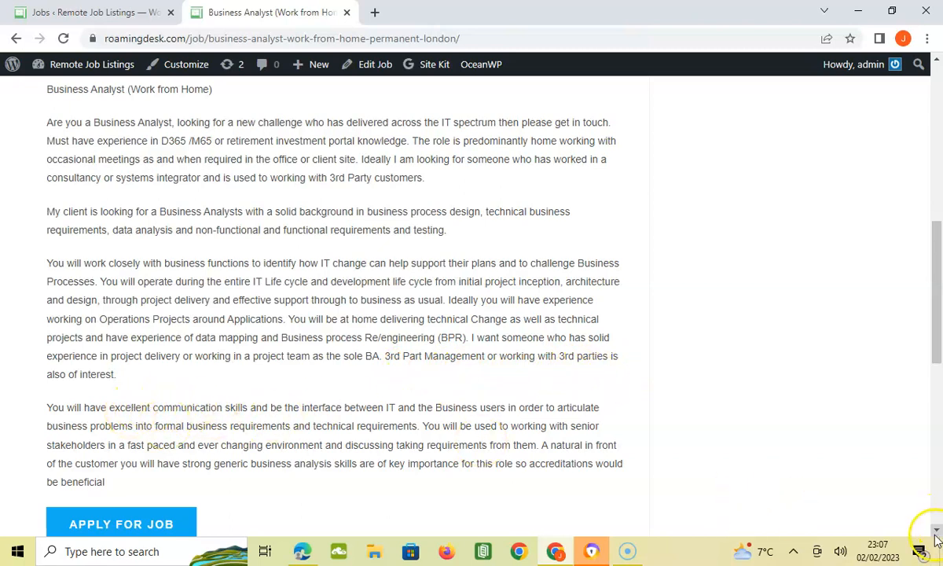
pyautogui.scroll(-3)
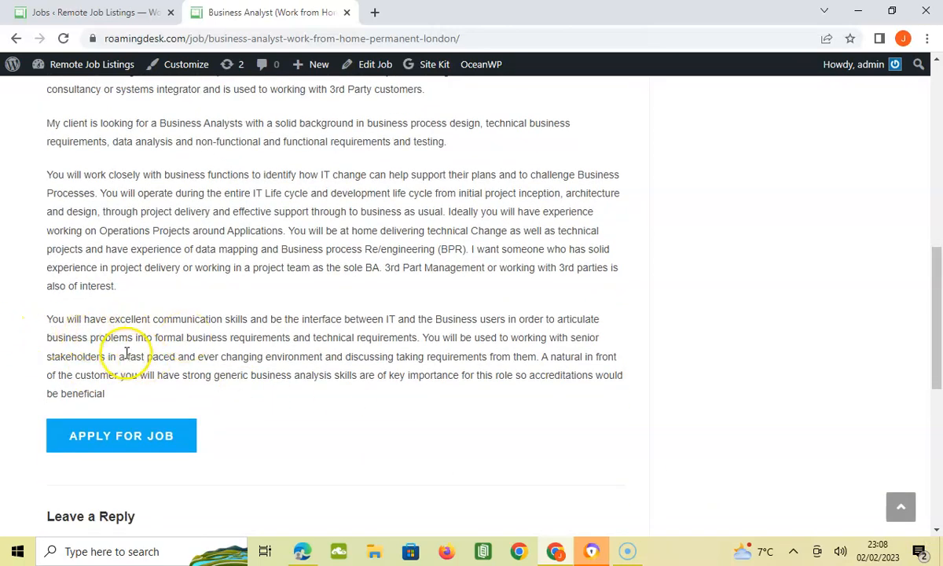
pyautogui.moveTo(283, 343)
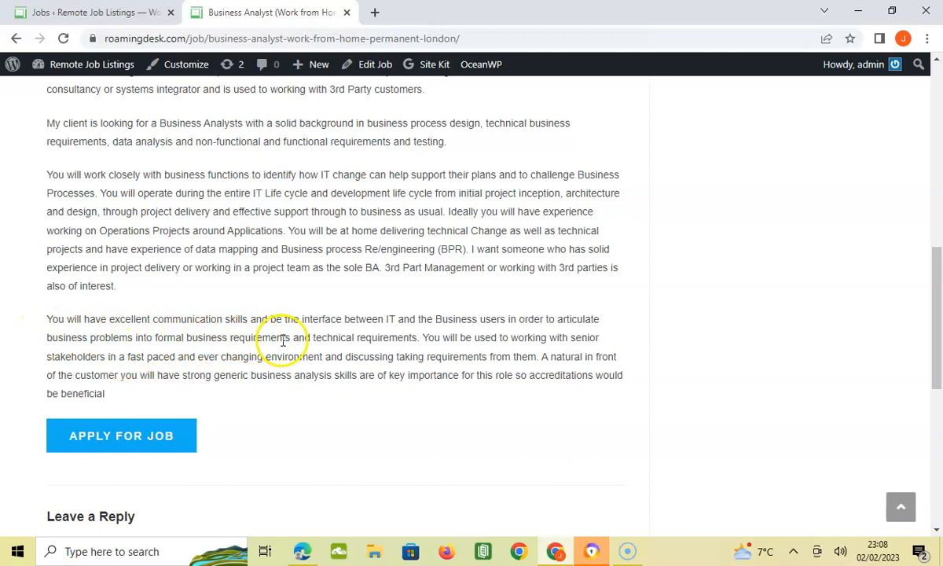
pyautogui.moveTo(412, 336)
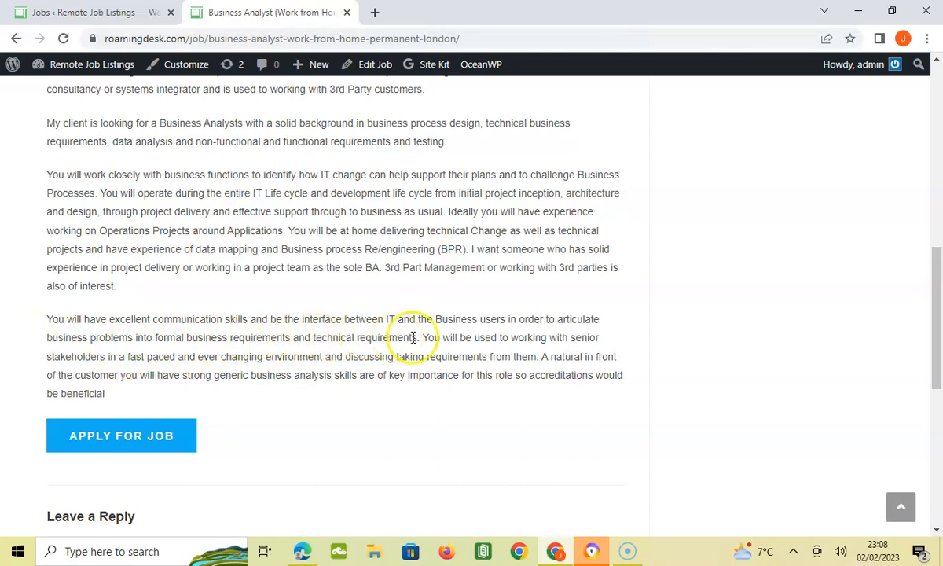
pyautogui.moveTo(563, 333)
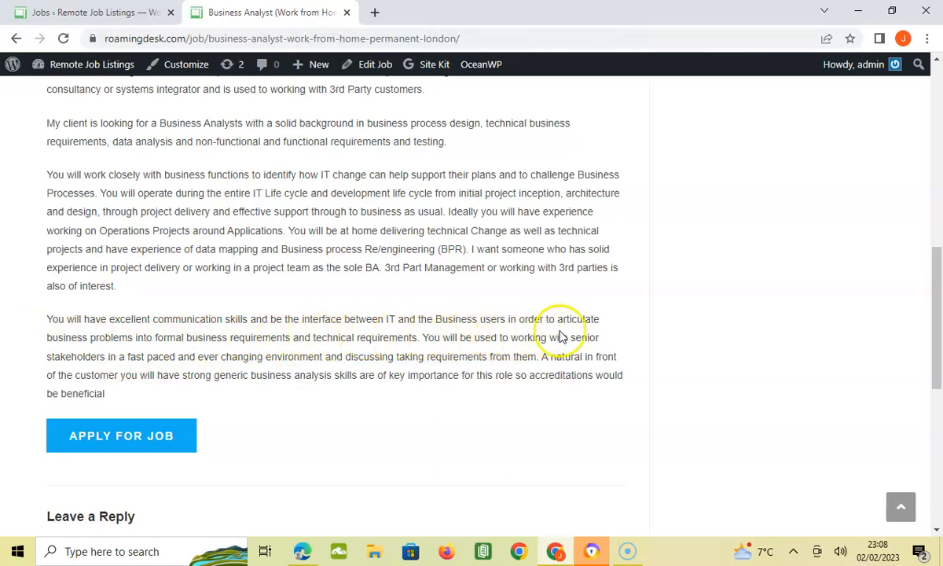
pyautogui.moveTo(129, 358)
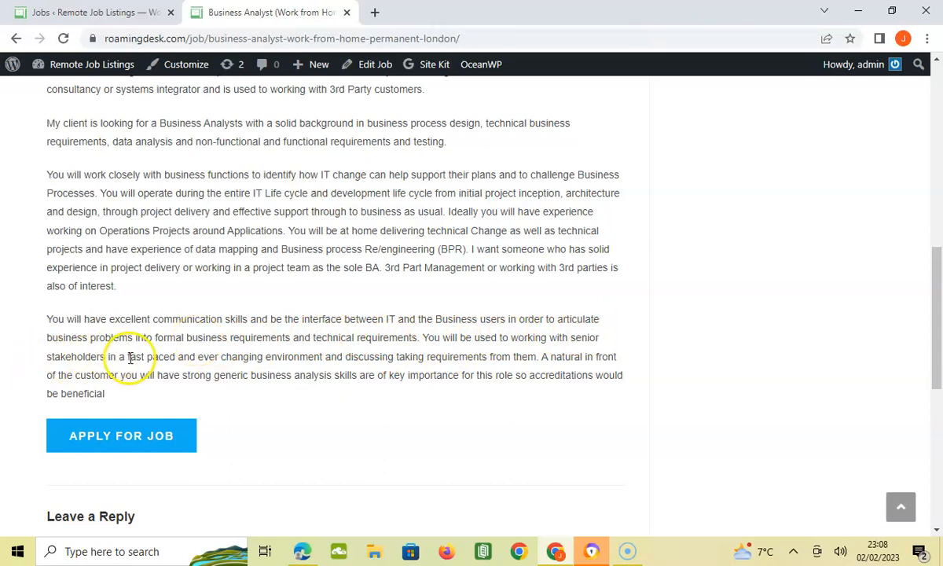
pyautogui.moveTo(314, 352)
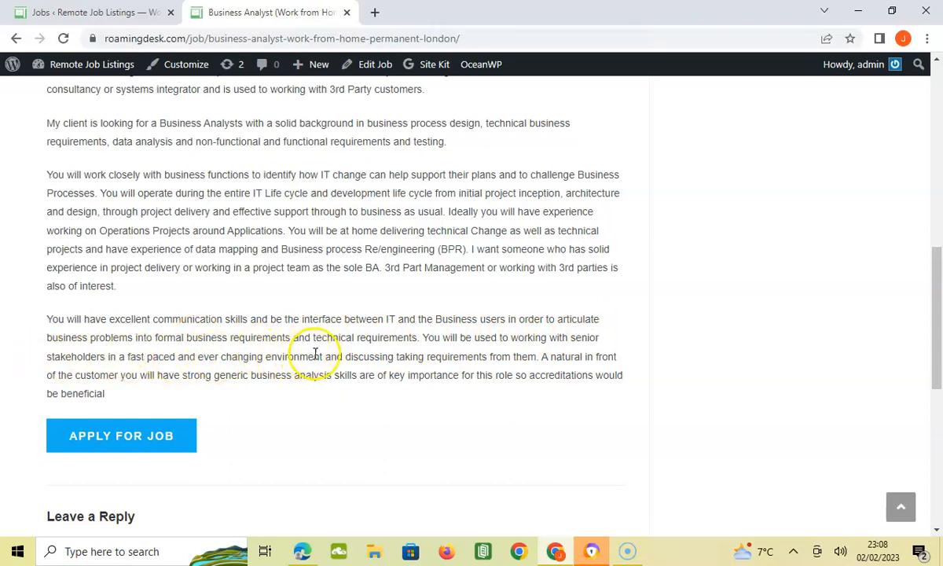
pyautogui.moveTo(441, 357)
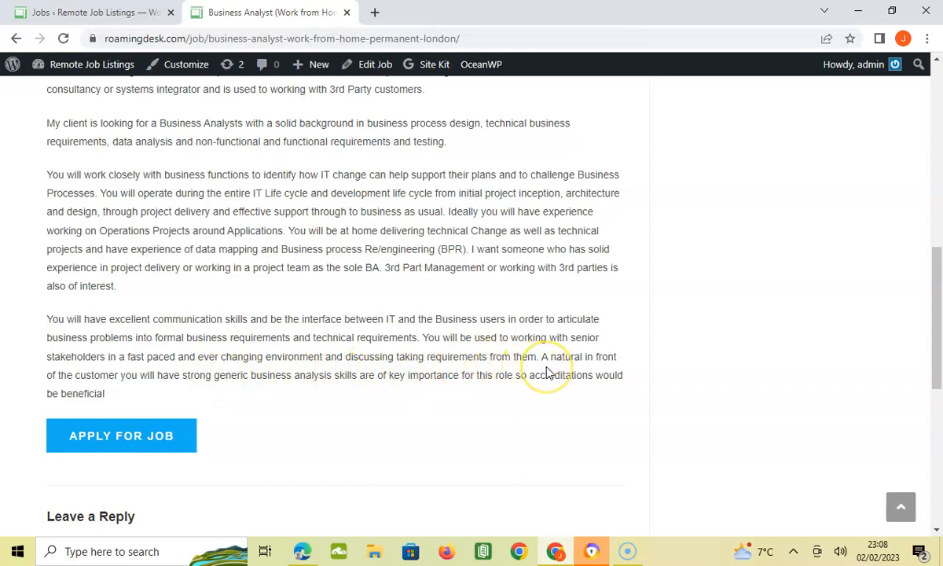
pyautogui.moveTo(226, 403)
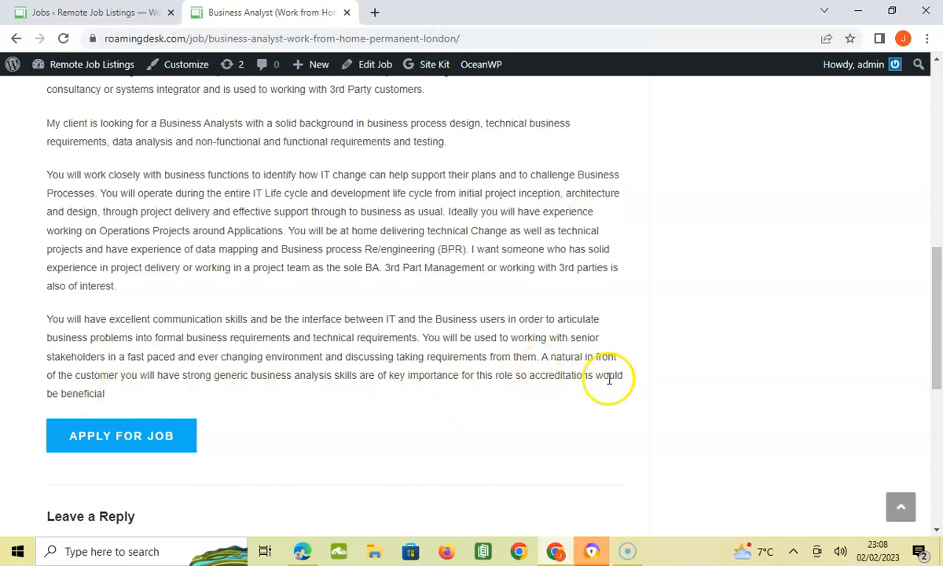
pyautogui.moveTo(134, 396)
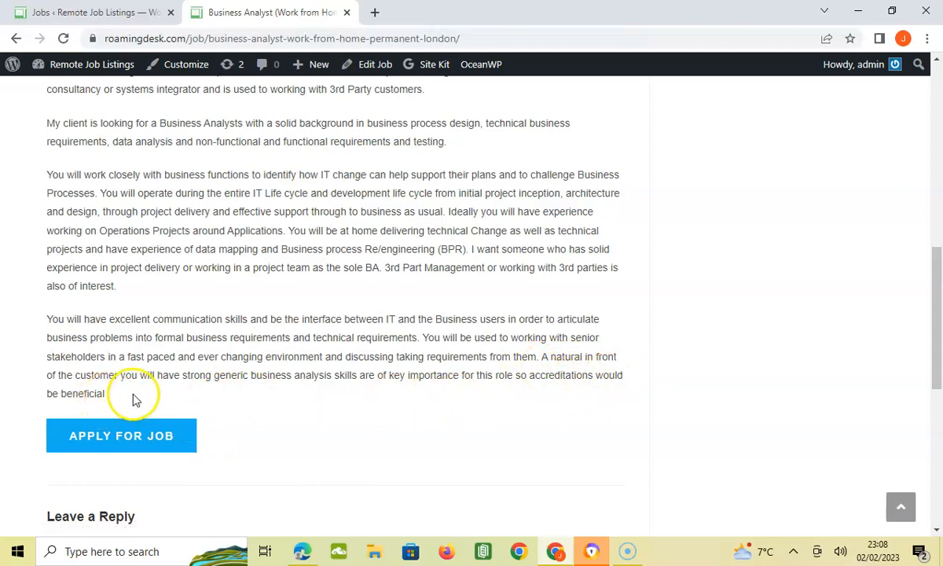
pyautogui.moveTo(296, 402)
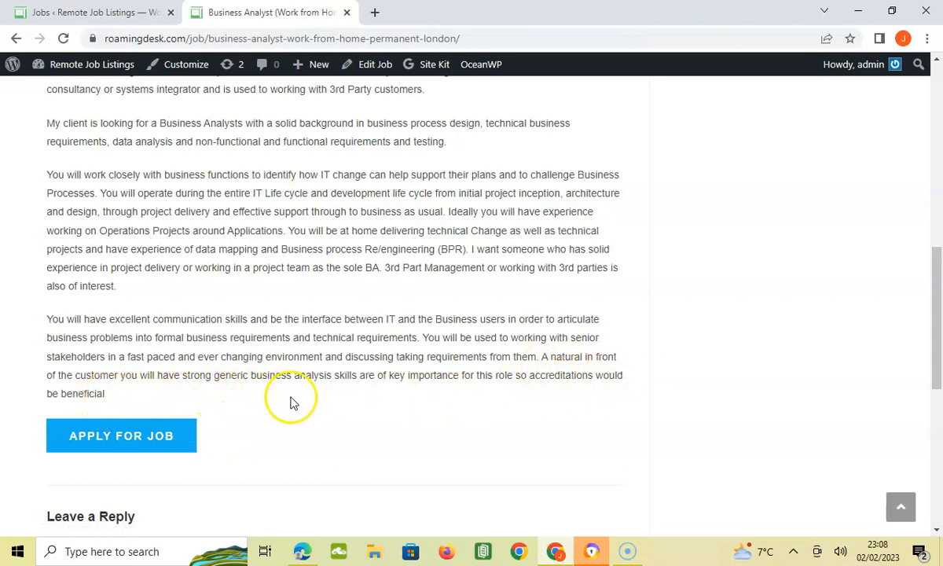
pyautogui.moveTo(378, 401)
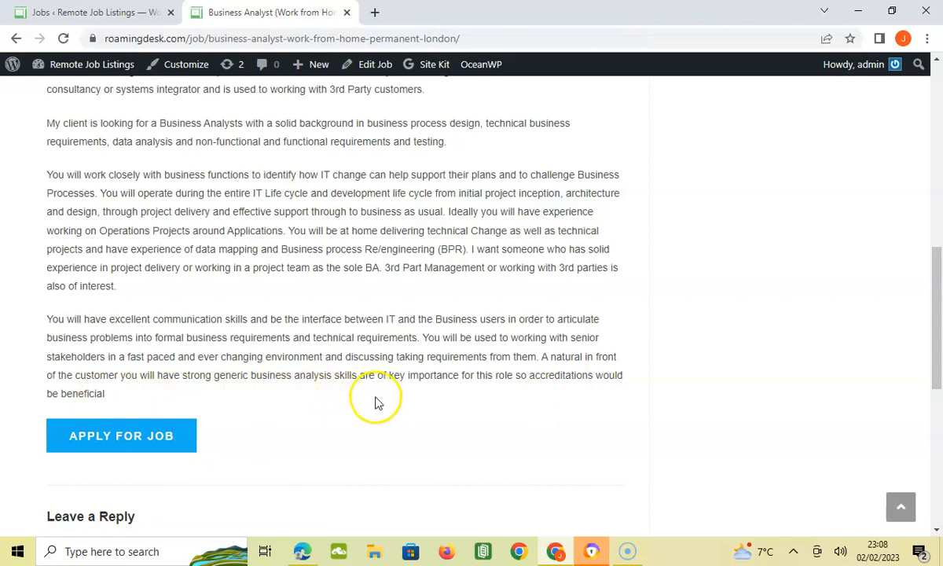
pyautogui.moveTo(495, 396)
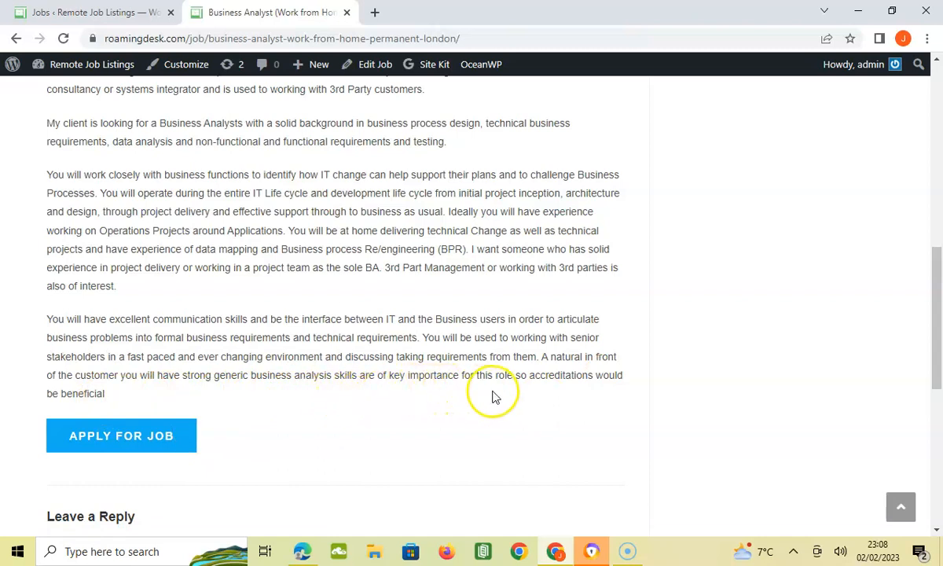
pyautogui.moveTo(629, 396)
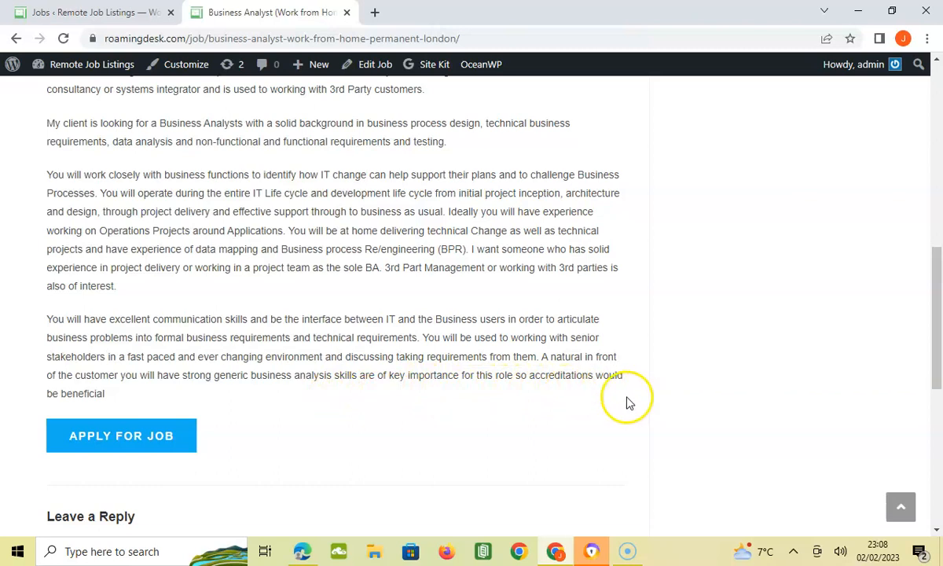
pyautogui.moveTo(63, 401)
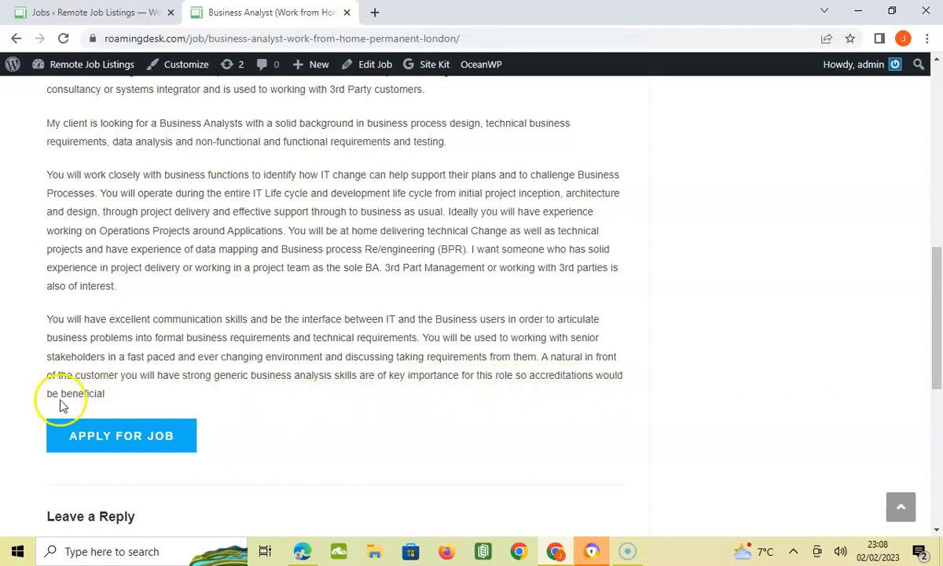
pyautogui.moveTo(847, 352)
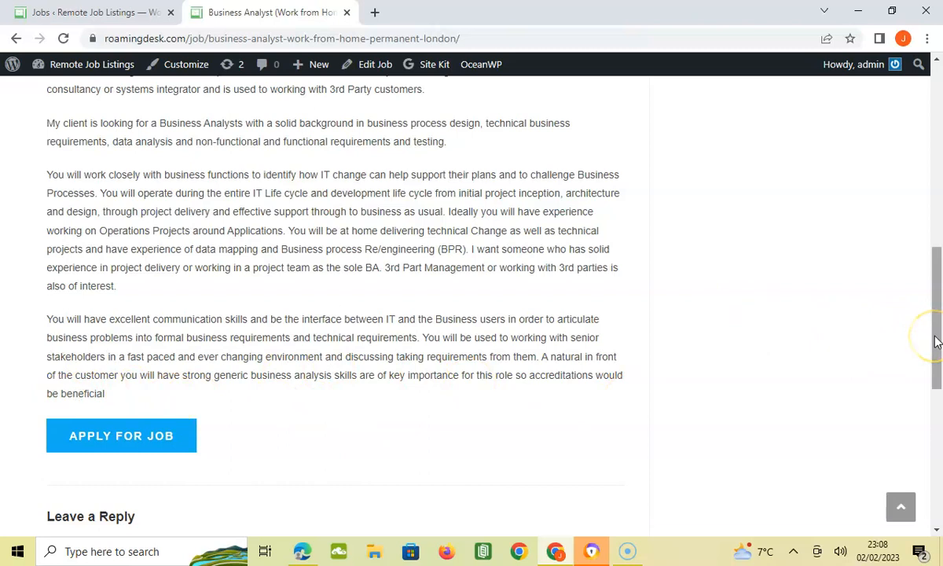
pyautogui.scroll(3)
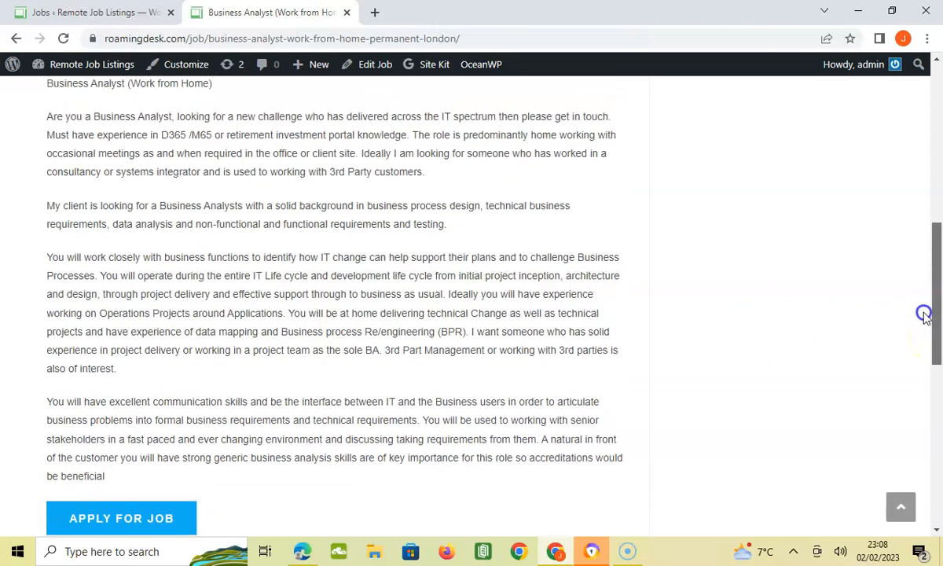